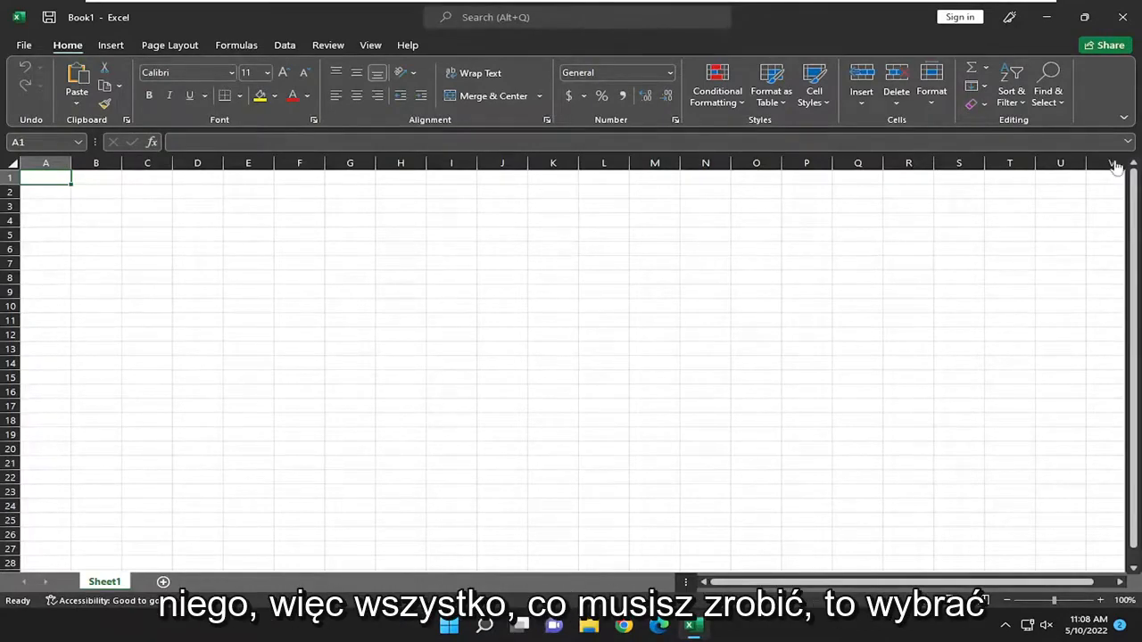
- Open the File backstage view and head to Excel Options
{"action": "left_click", "coordinate": [24, 45]}
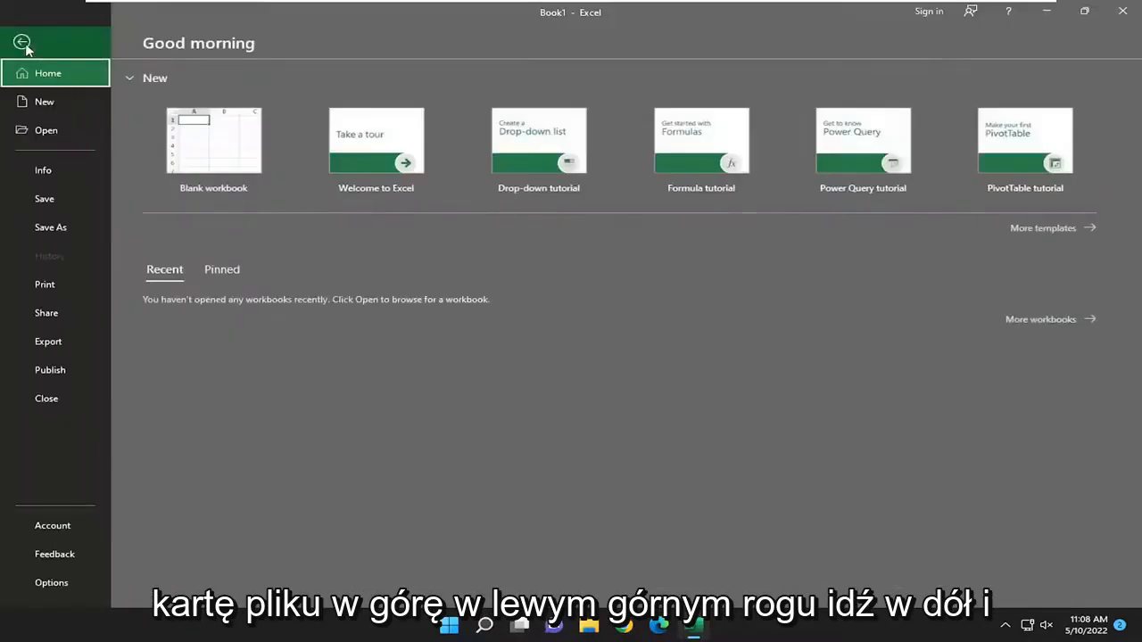
{"action": "mouse_move", "coordinate": [40, 494]}
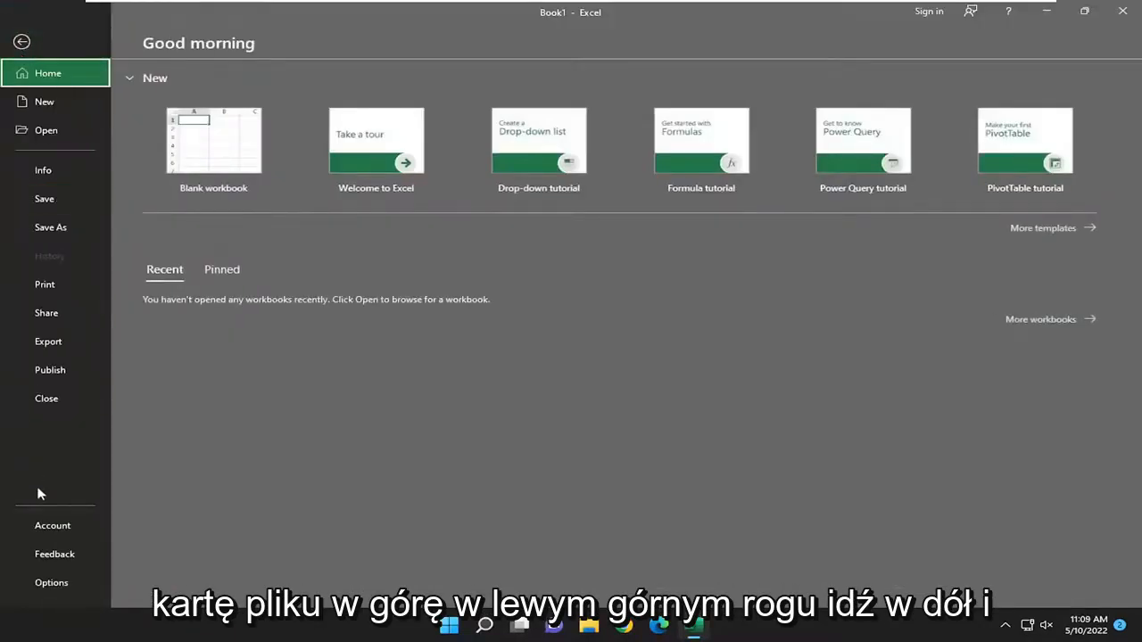
{"action": "left_click", "coordinate": [51, 583]}
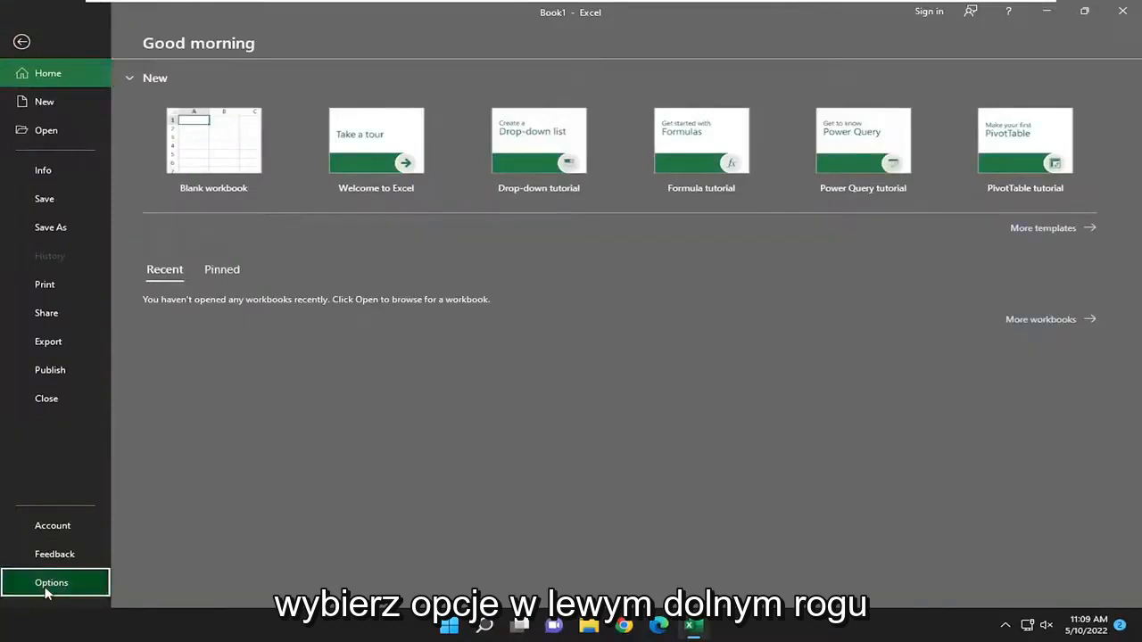
- In Options > Save, set 'Save files in this format' to Excel Workbook
{"action": "left_click", "coordinate": [51, 582]}
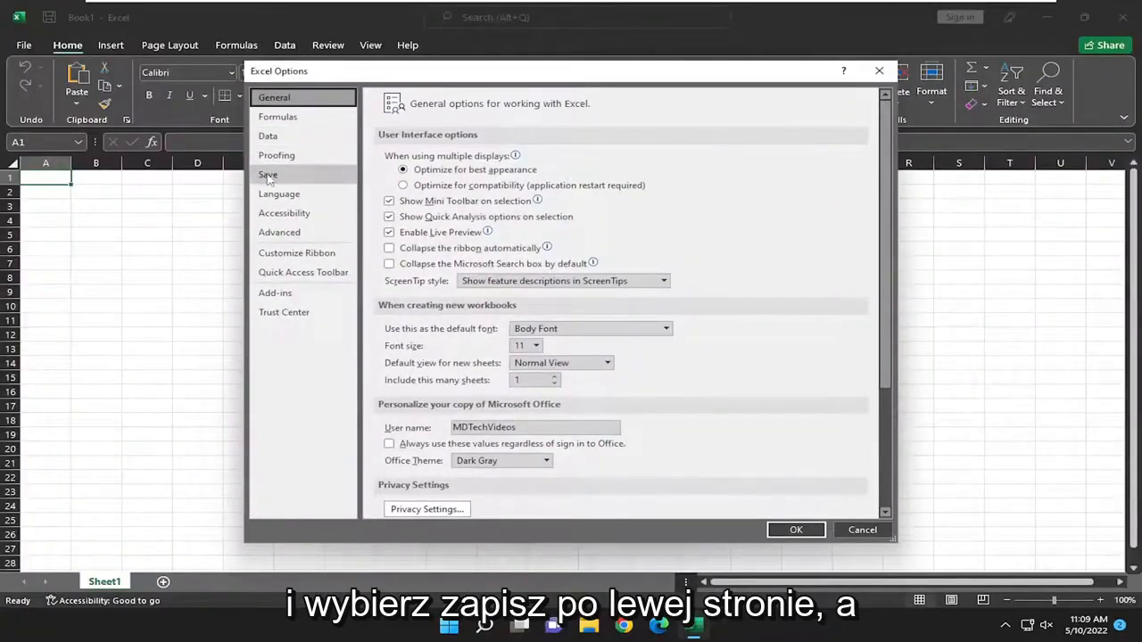
{"action": "left_click", "coordinate": [268, 174]}
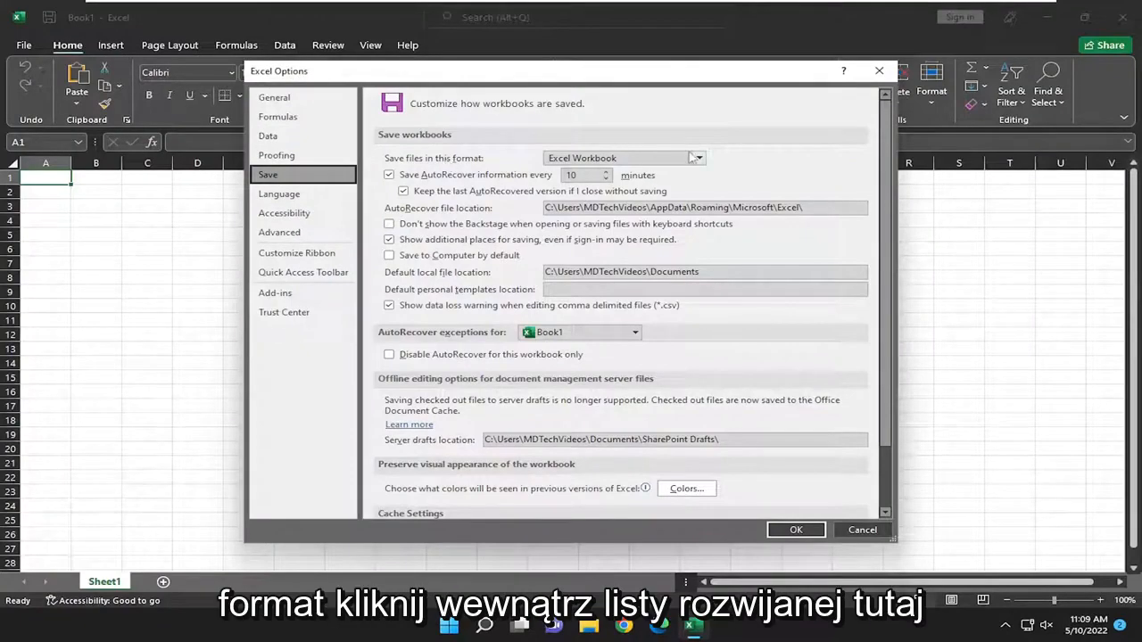
{"action": "left_click", "coordinate": [699, 158]}
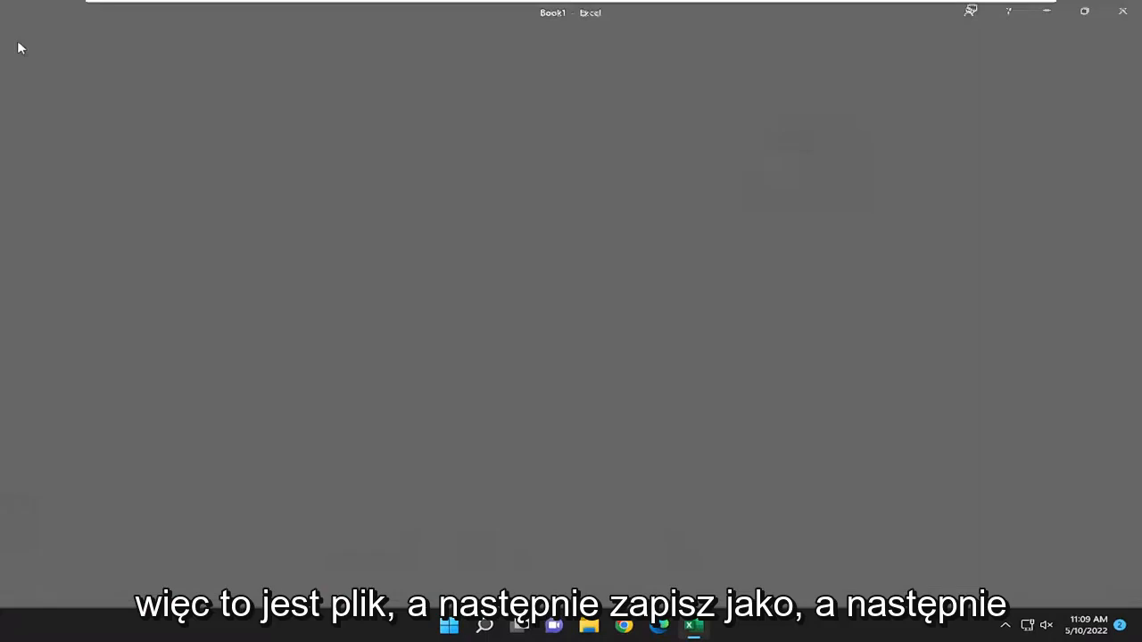
- Browse from Save As to confirm the type shows Excel Workbook, then cancel the dialog
{"action": "left_click", "coordinate": [50, 227]}
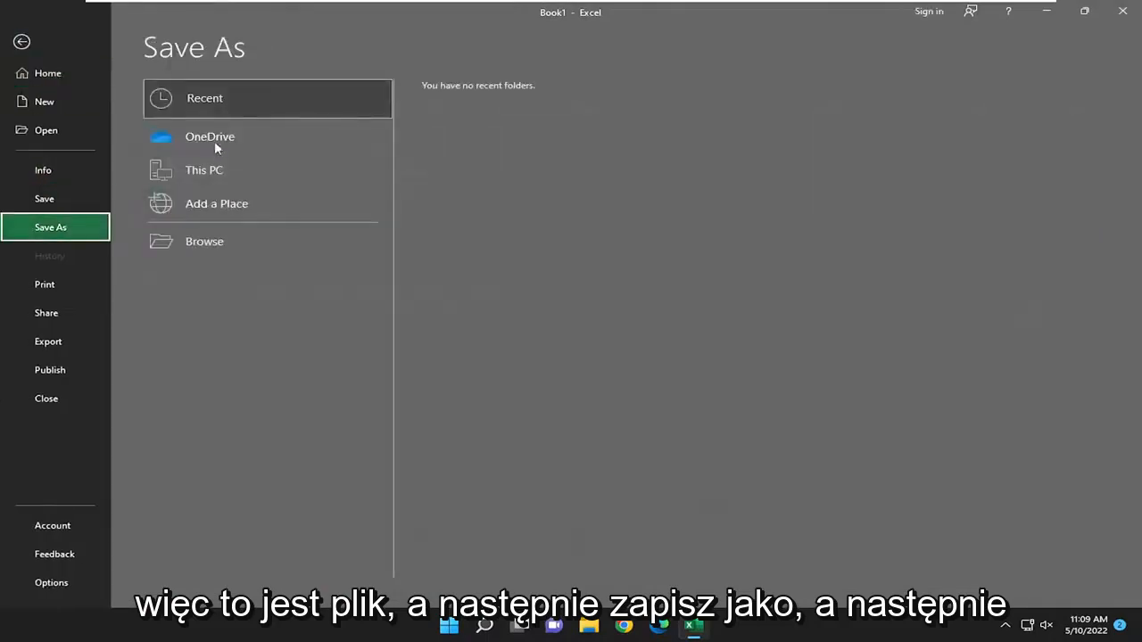
{"action": "left_click", "coordinate": [204, 170]}
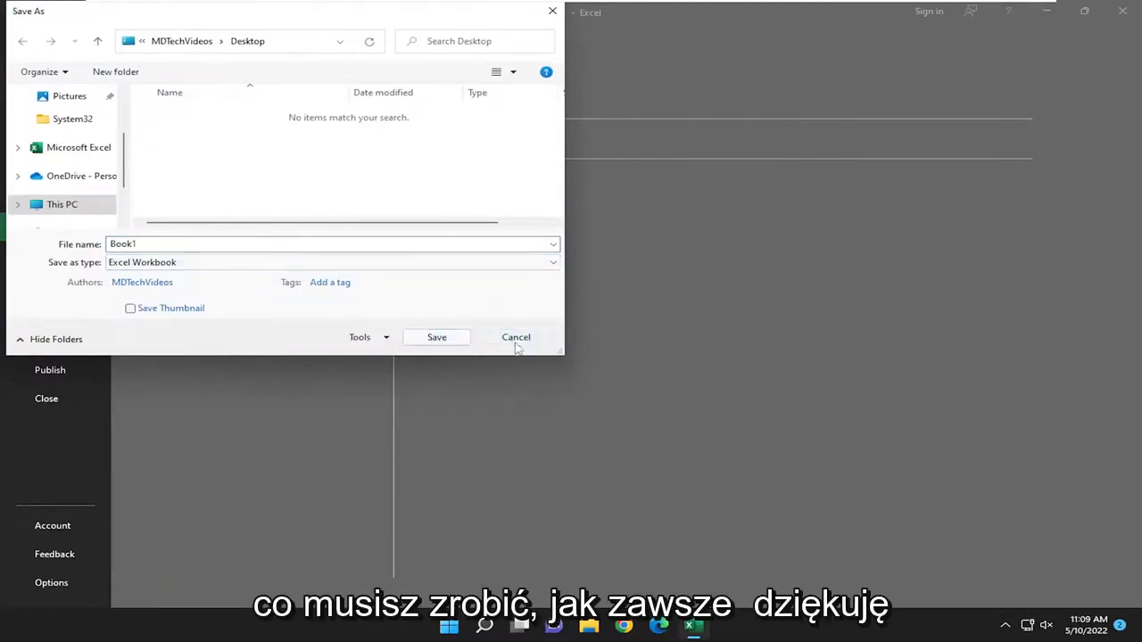
{"action": "left_click", "coordinate": [516, 336]}
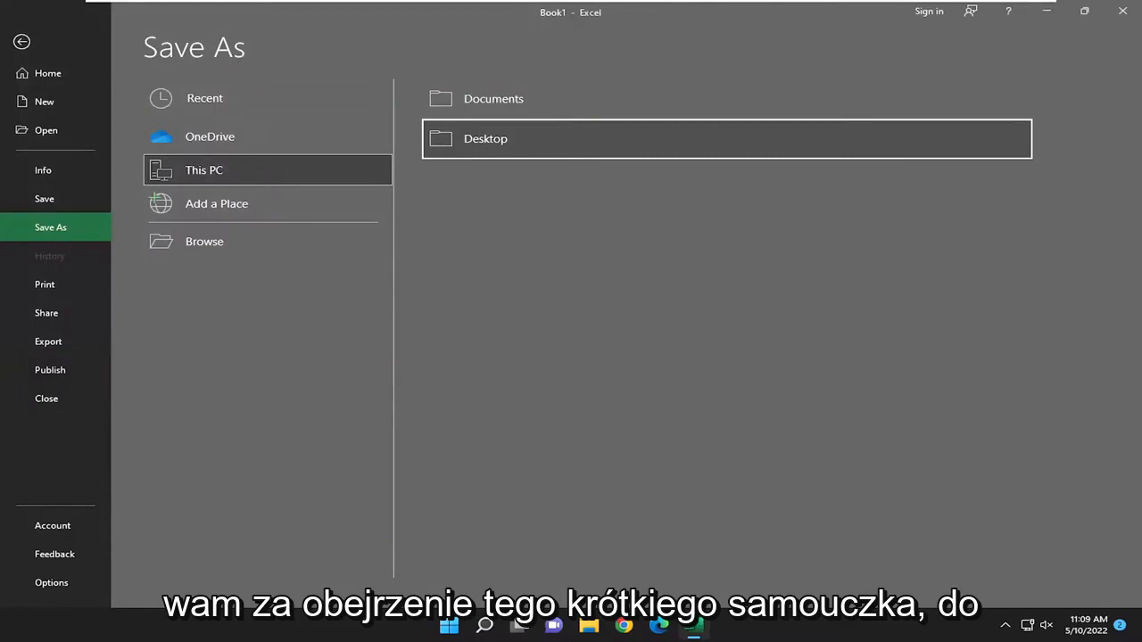